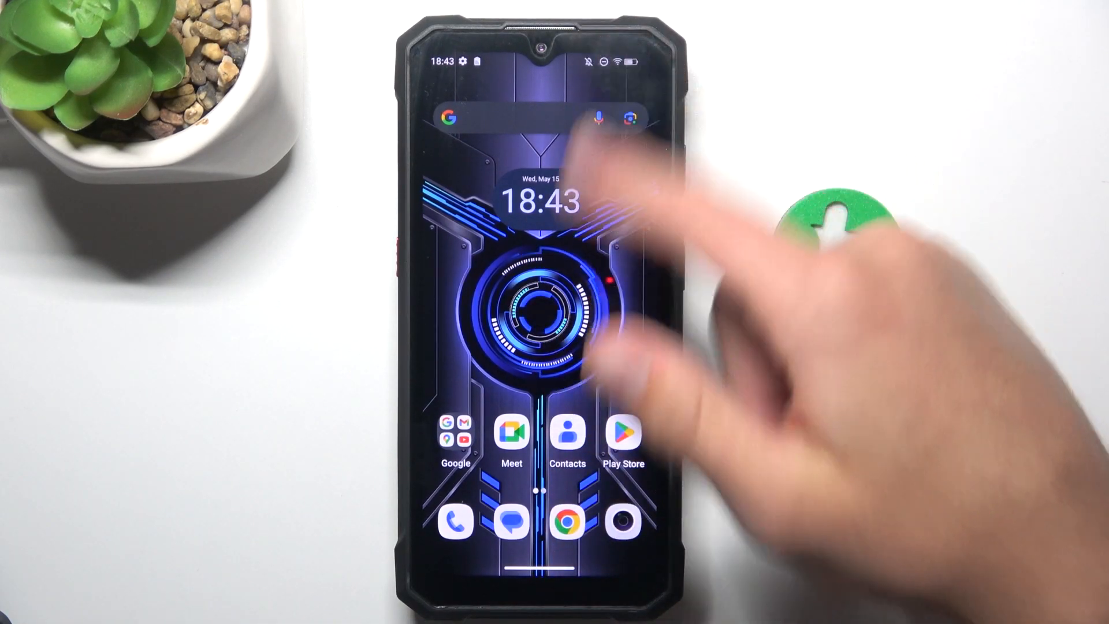
Step: Open Sam's contact details showing the blocked mobile number
{"action": "left_click", "coordinate": [568, 442]}
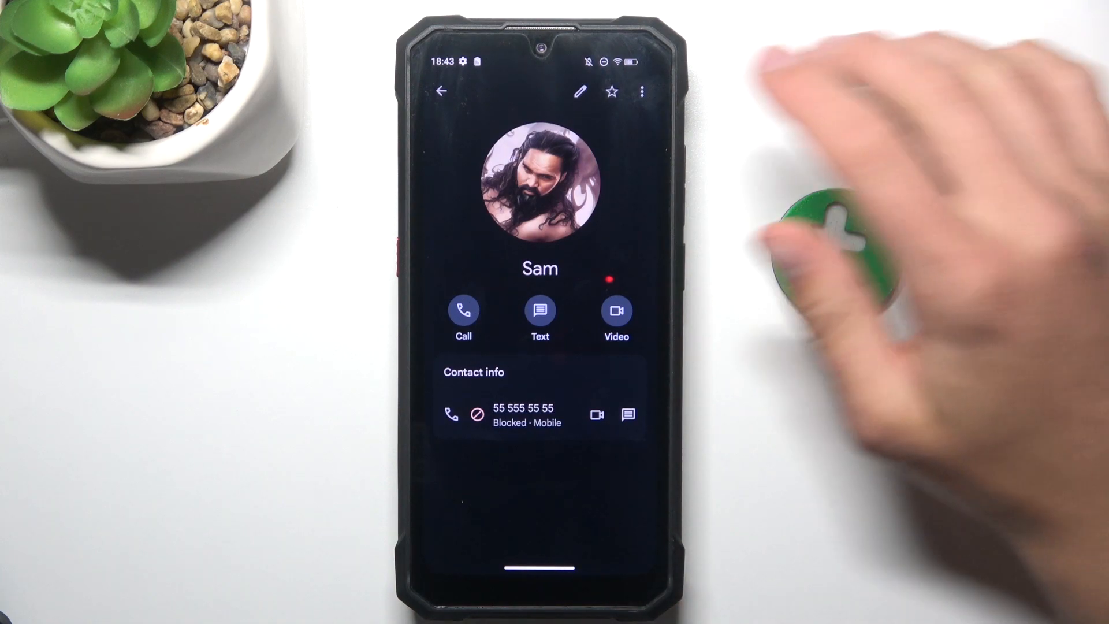
Step: Unblock Sam's mobile number 55 555 55 55 via Unblock numbers and confirm
{"action": "left_click", "coordinate": [638, 90]}
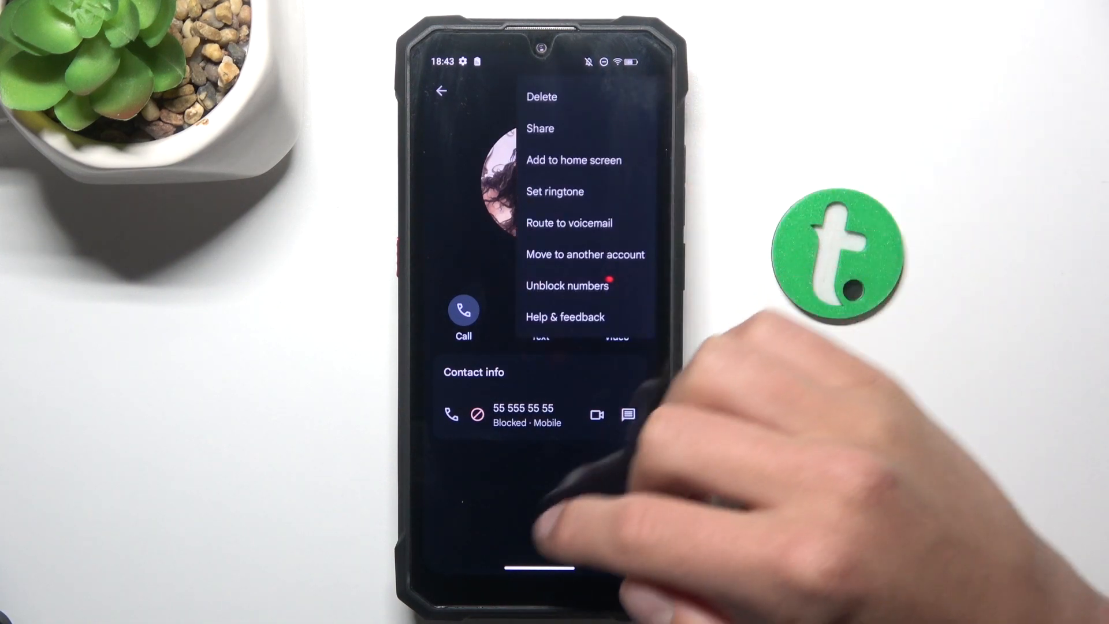
{"action": "left_click", "coordinate": [566, 286]}
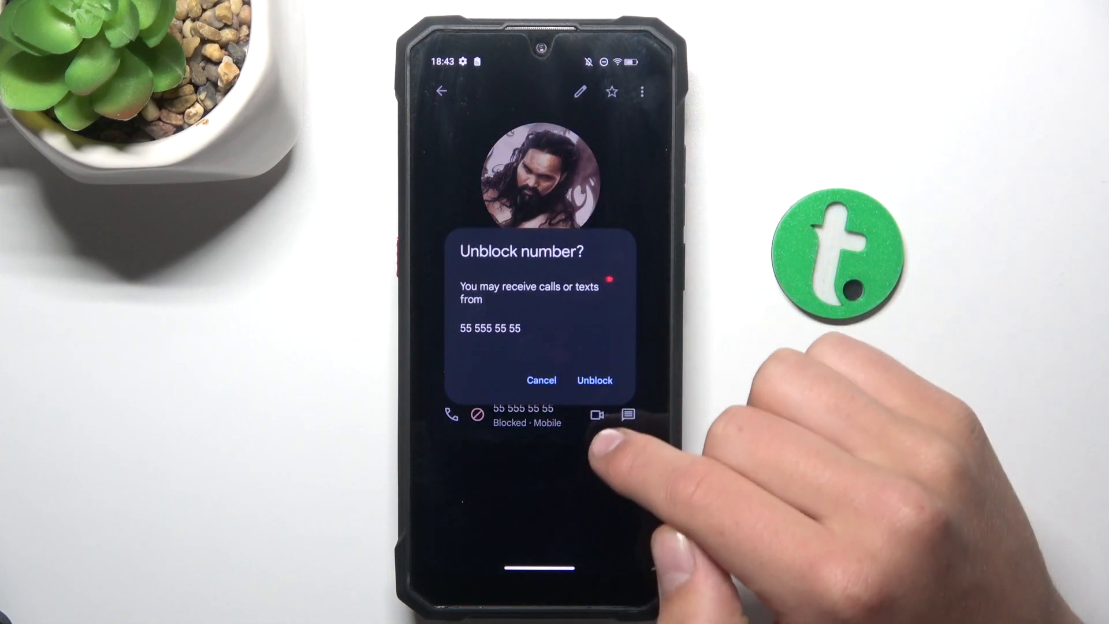
{"action": "left_click", "coordinate": [596, 380]}
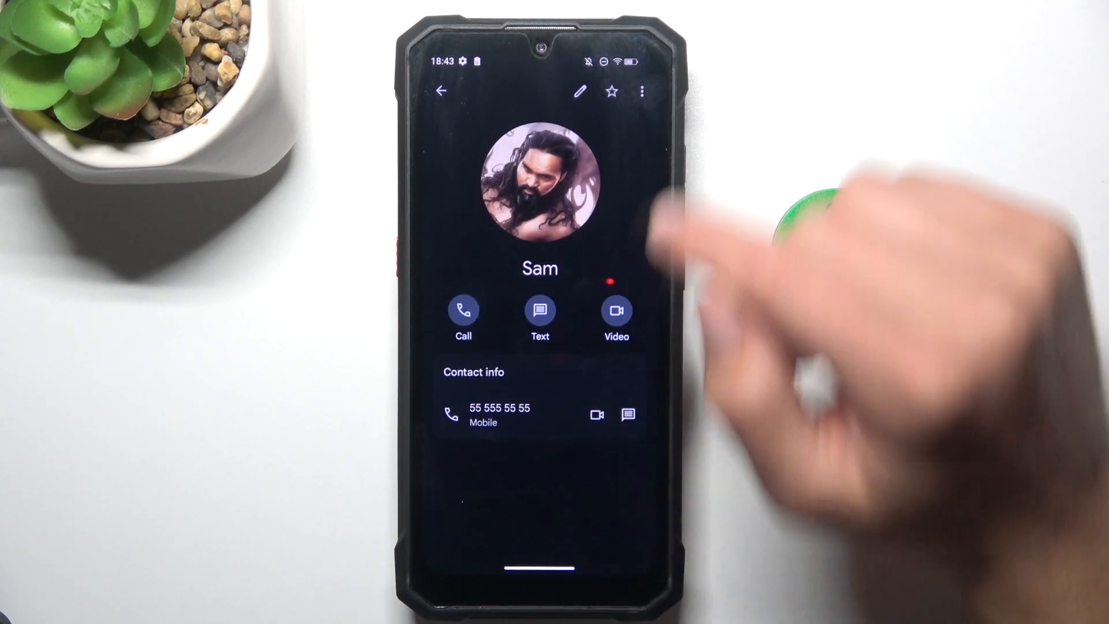
Step: Verify the menu now offers Block numbers, then return to the Contacts list
{"action": "left_click", "coordinate": [640, 89]}
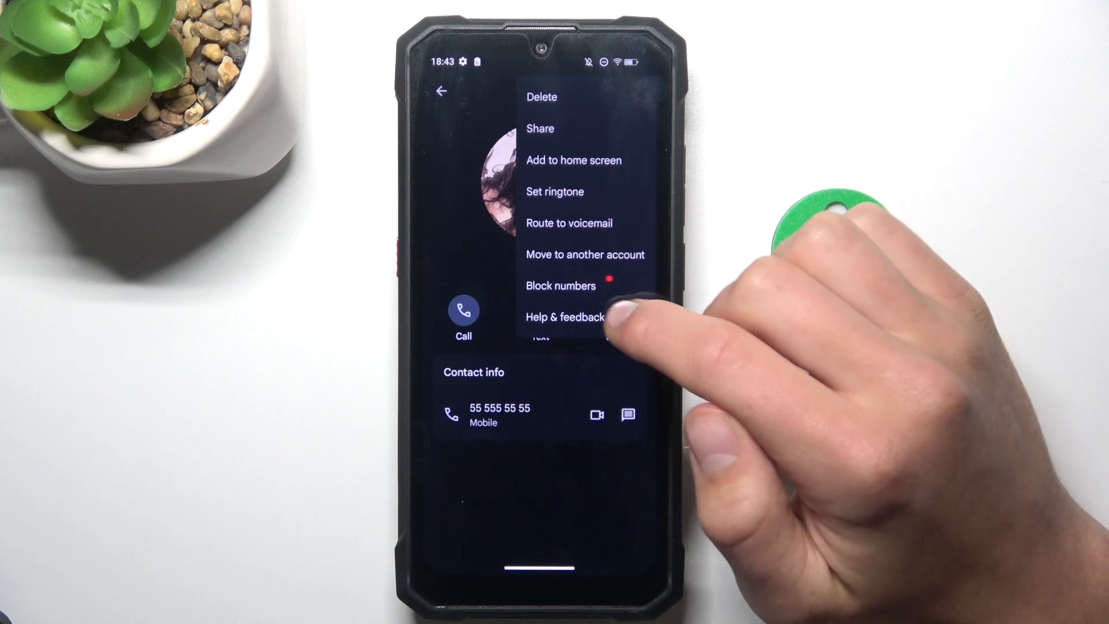
{"action": "left_click", "coordinate": [560, 286]}
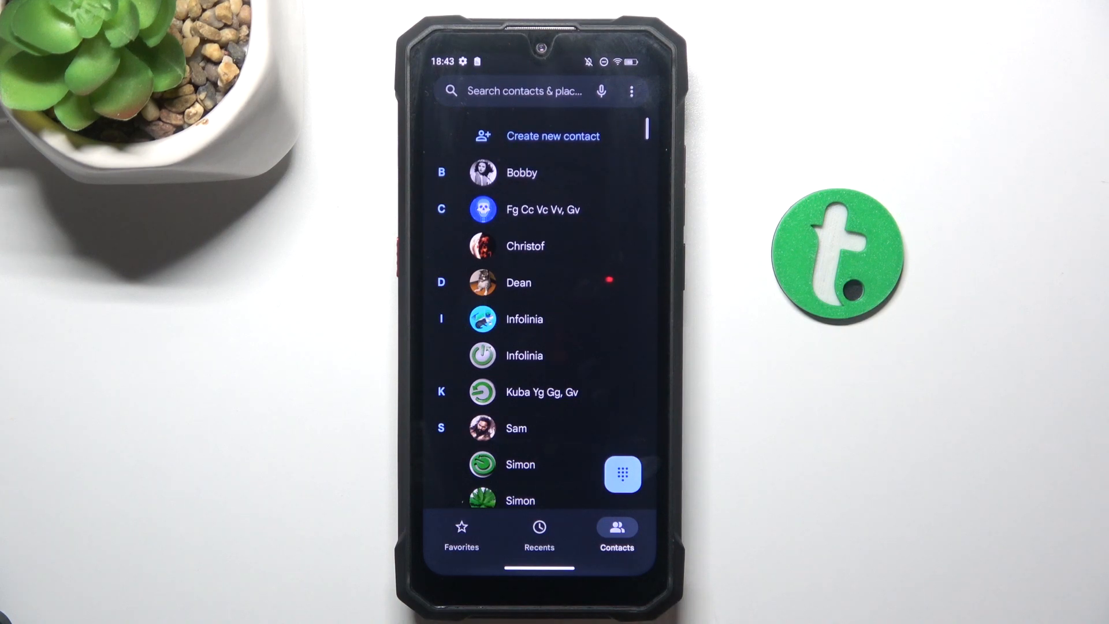
Step: Reach the Blocked numbers settings page listing 555555555
{"action": "left_click", "coordinate": [631, 91]}
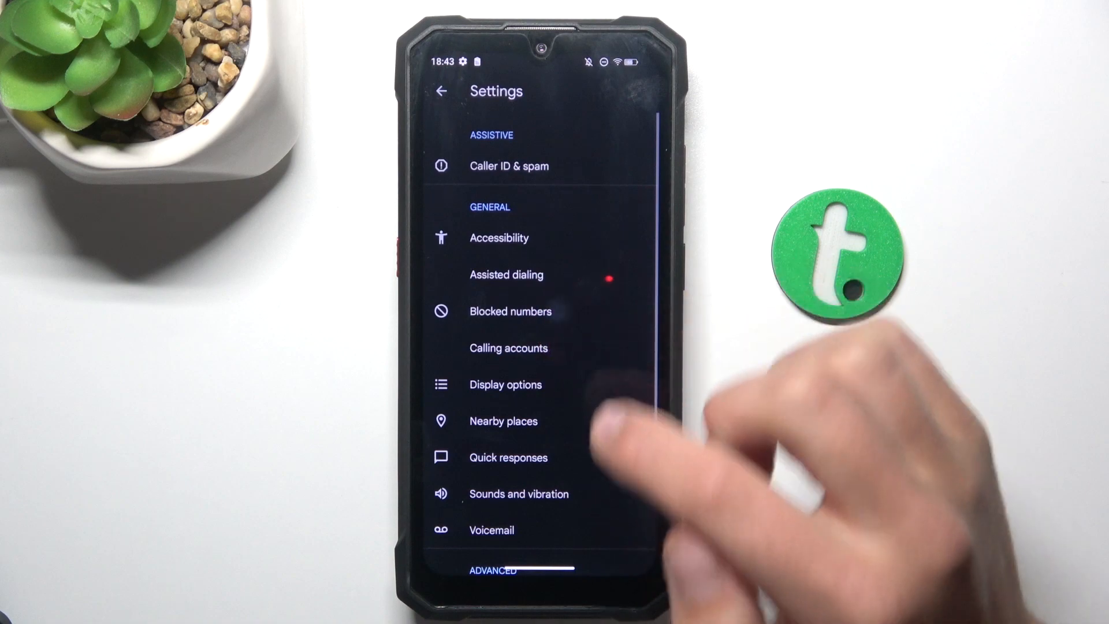
{"action": "left_click", "coordinate": [511, 311]}
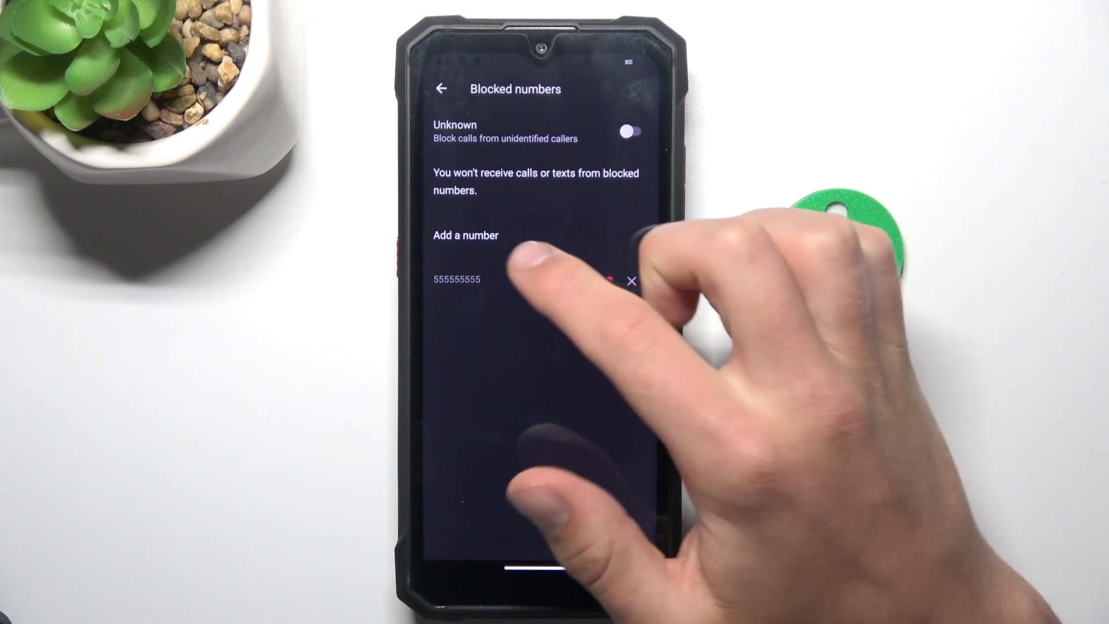
Step: Block 888, then unblock it again, leaving the list empty with the 888 unblocked confirmation
{"action": "left_click", "coordinate": [464, 236]}
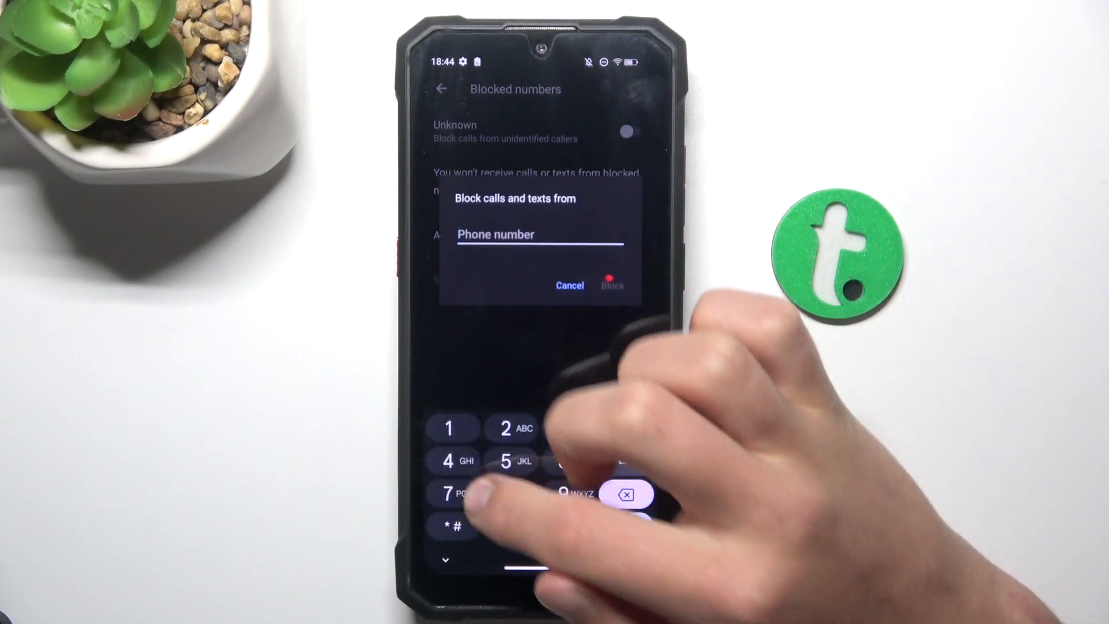
{"action": "left_click", "coordinate": [612, 286]}
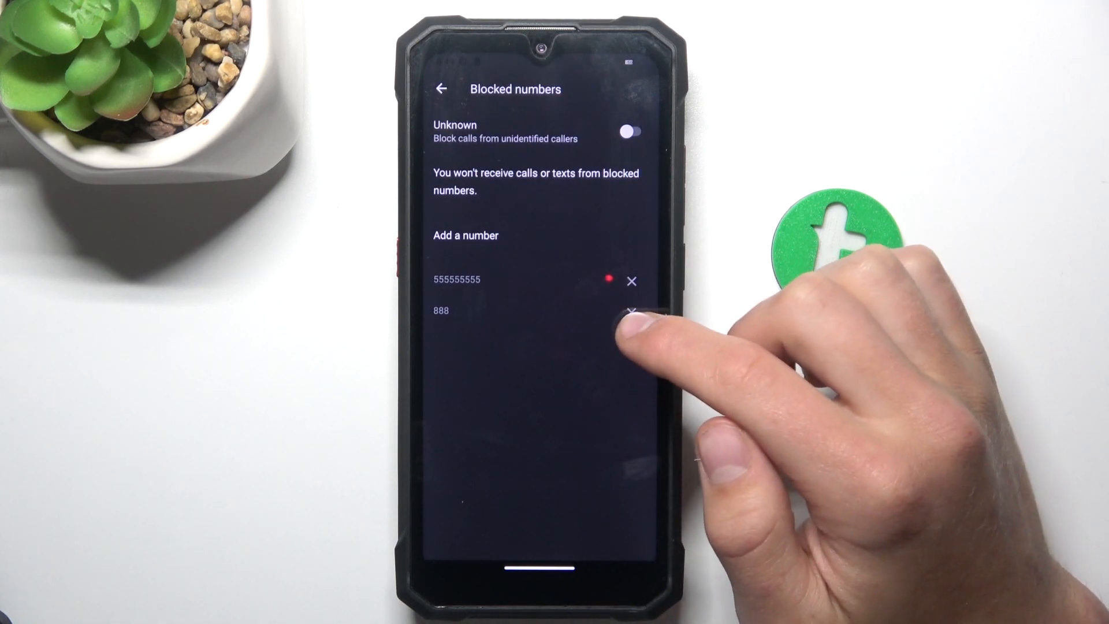
{"action": "left_click", "coordinate": [634, 310]}
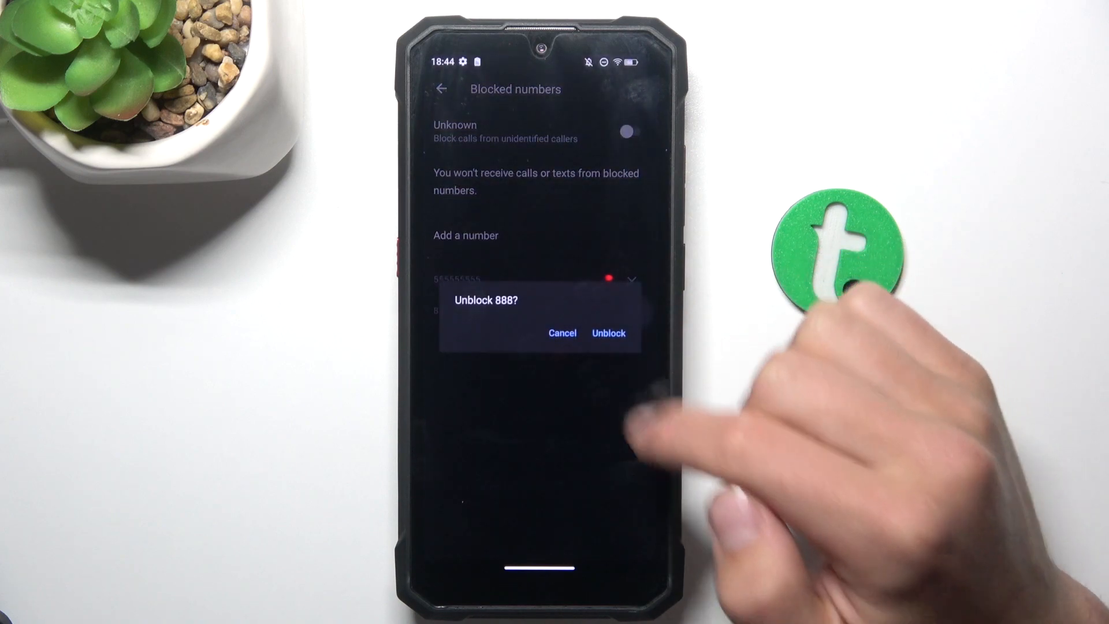
{"action": "left_click", "coordinate": [607, 333]}
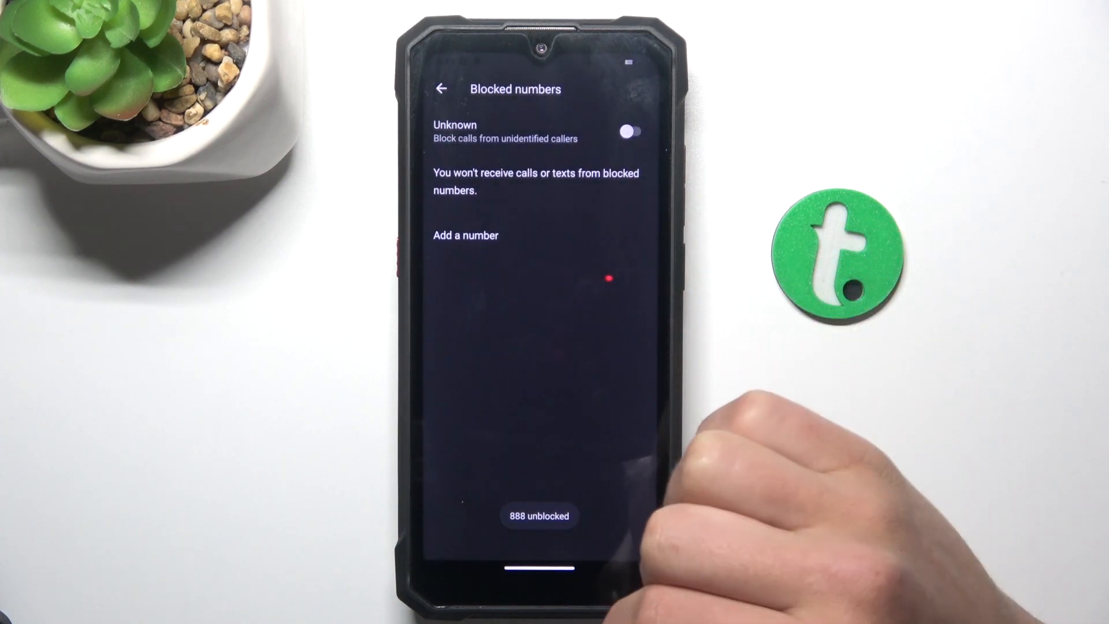